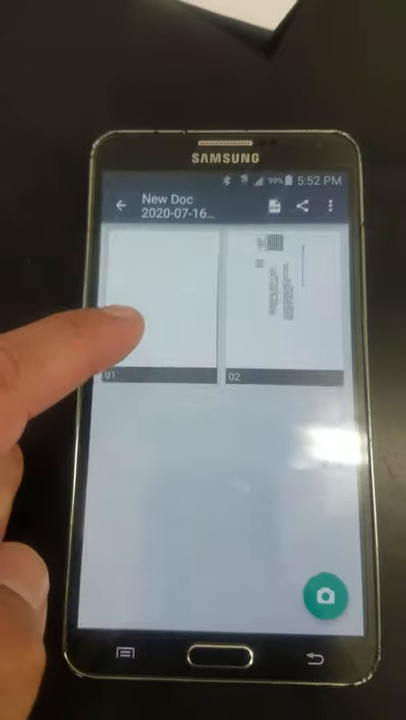
# Open page 01 of the two-page New Doc in the single-page viewer (page 1 of 2).
pyautogui.click(160, 310)
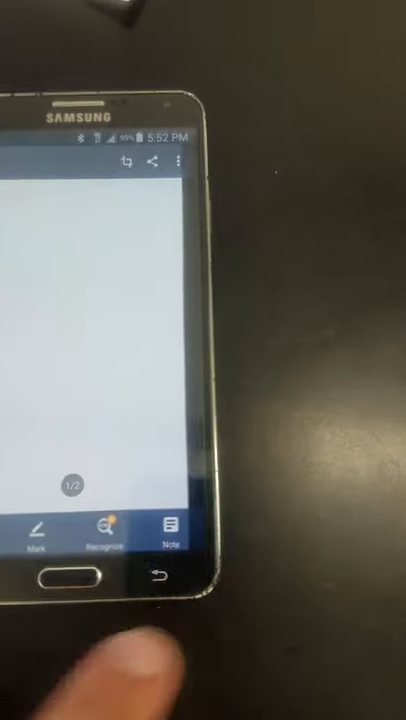